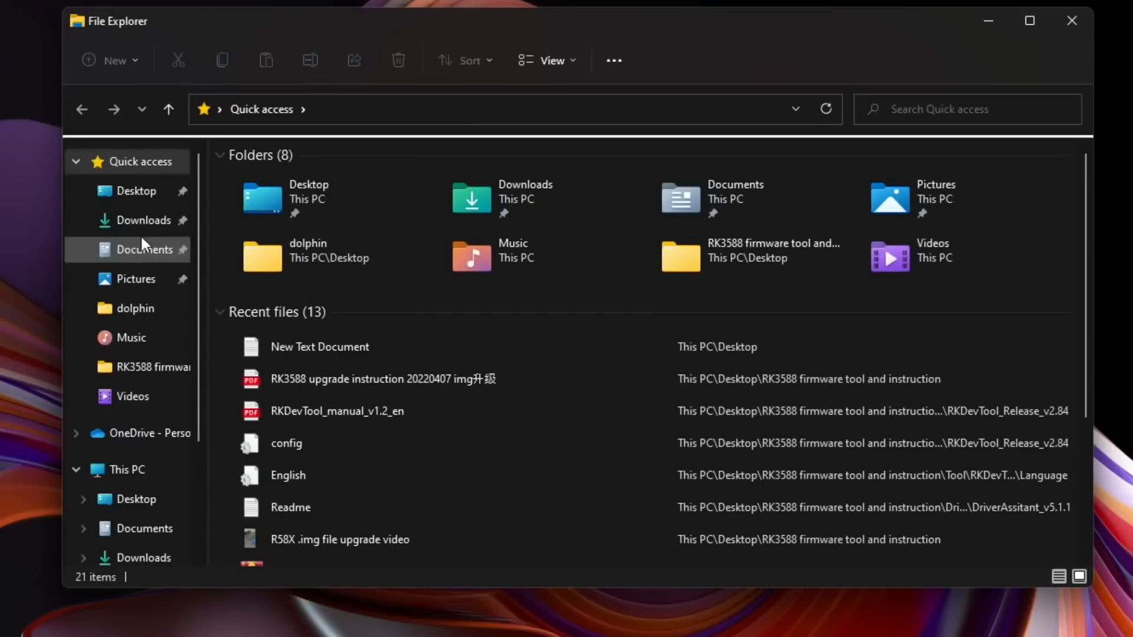
# - Run the VNC-Viewer-6.22.315-Windows installer from Downloads and continue through setup
pyautogui.click(142, 220)
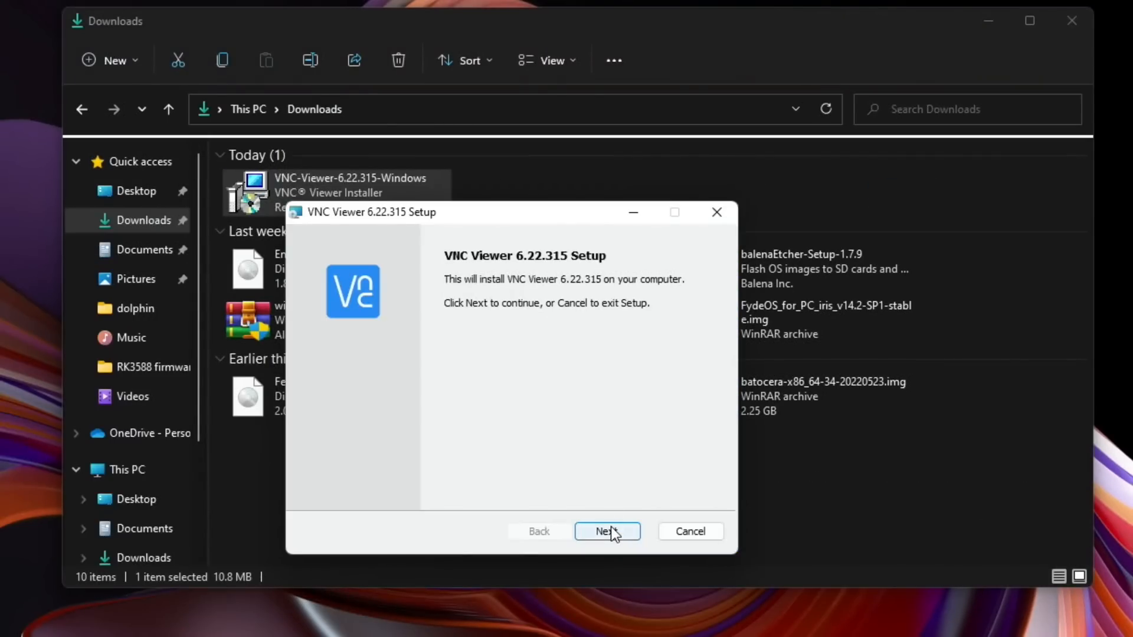
pyautogui.click(607, 531)
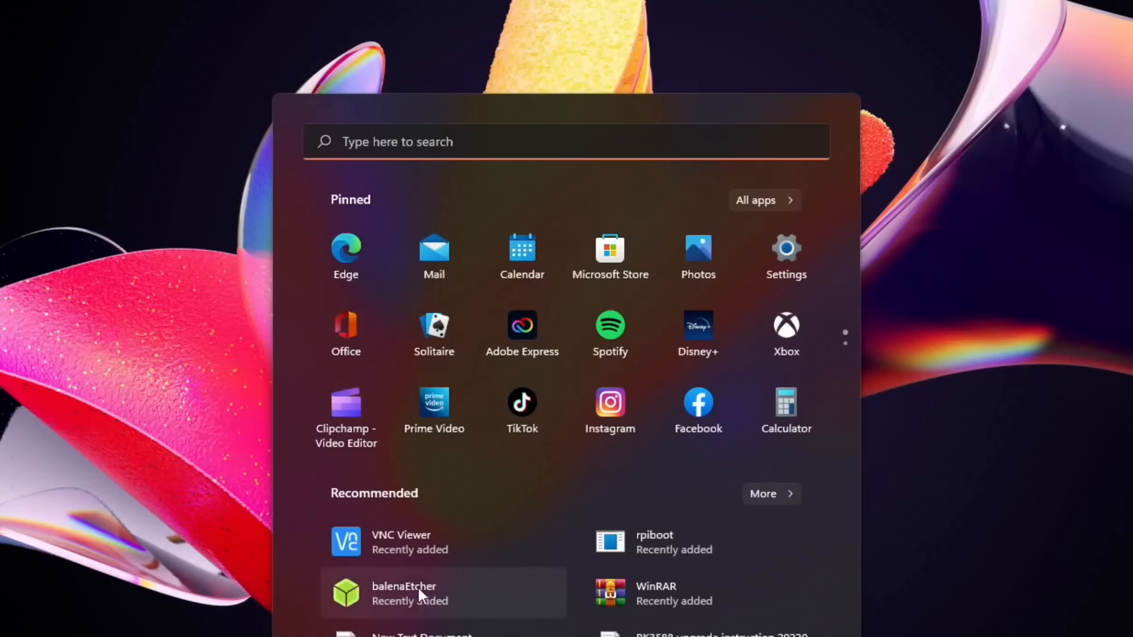
pyautogui.moveTo(383, 549)
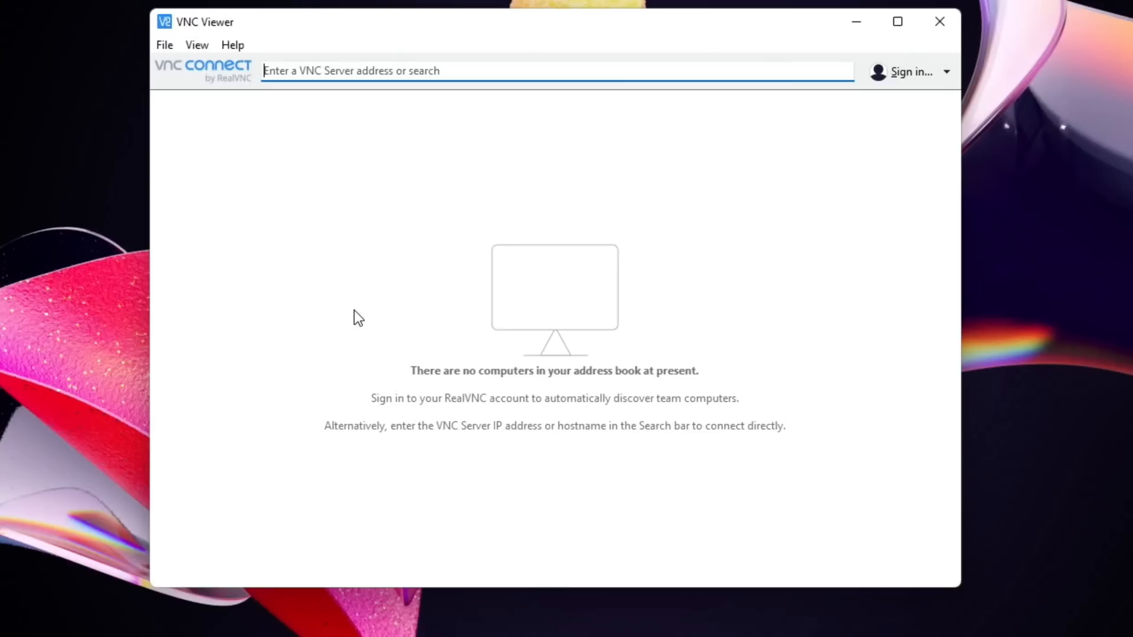
pyautogui.moveTo(444, 233)
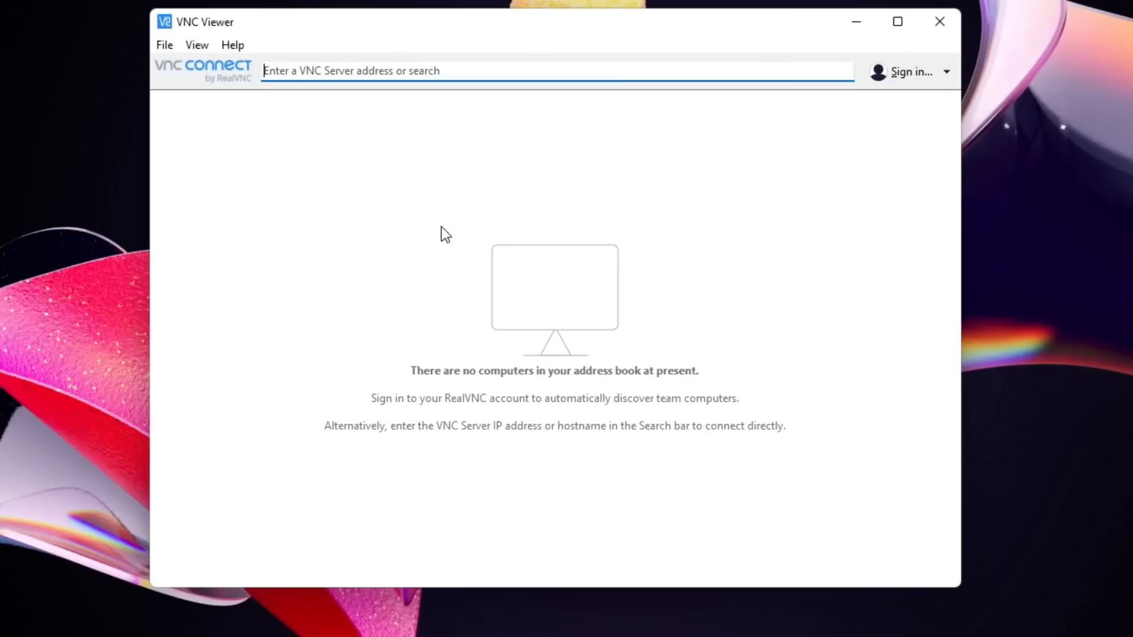
pyautogui.moveTo(369, 176)
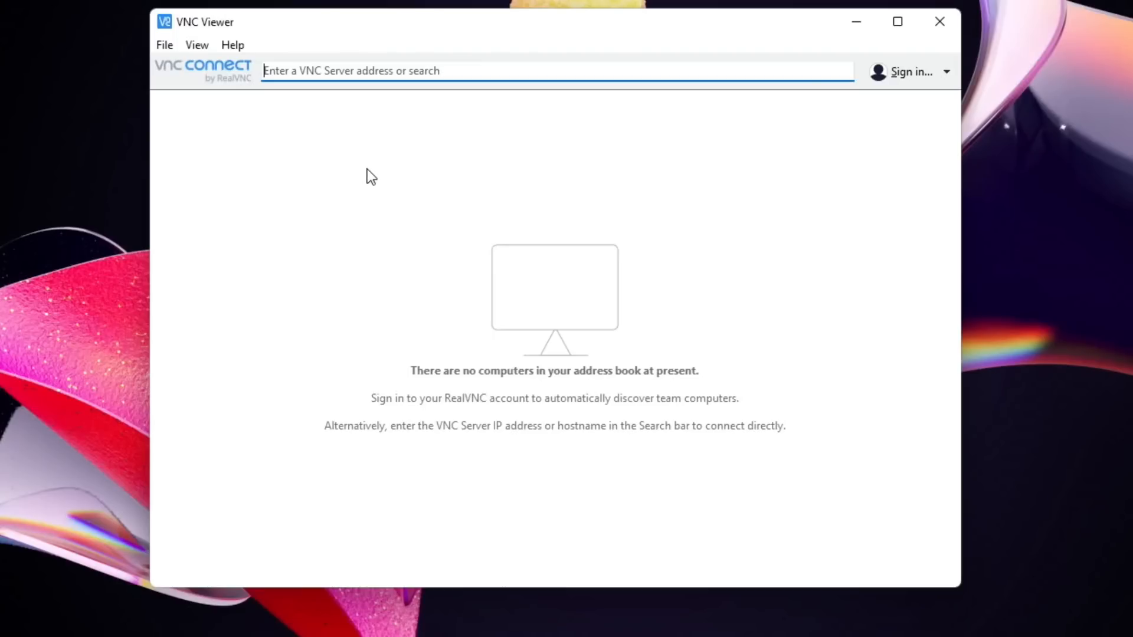
# - Enter the Raspberry Pi's IP address (192.168.1.105) in the server address bar
pyautogui.write('1')
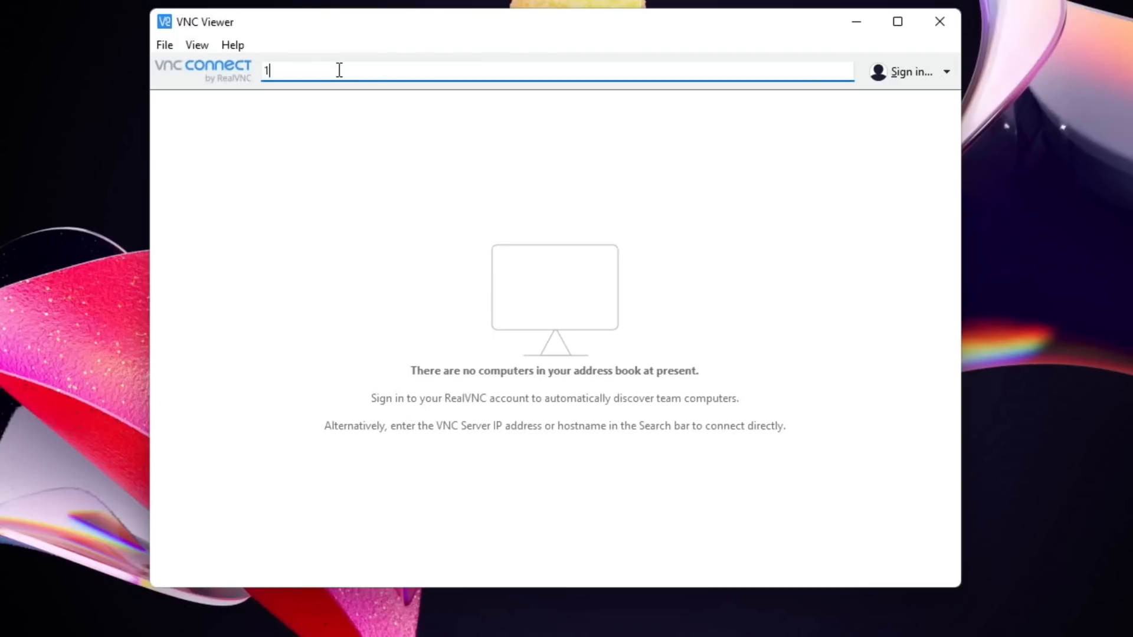
pyautogui.write('92')
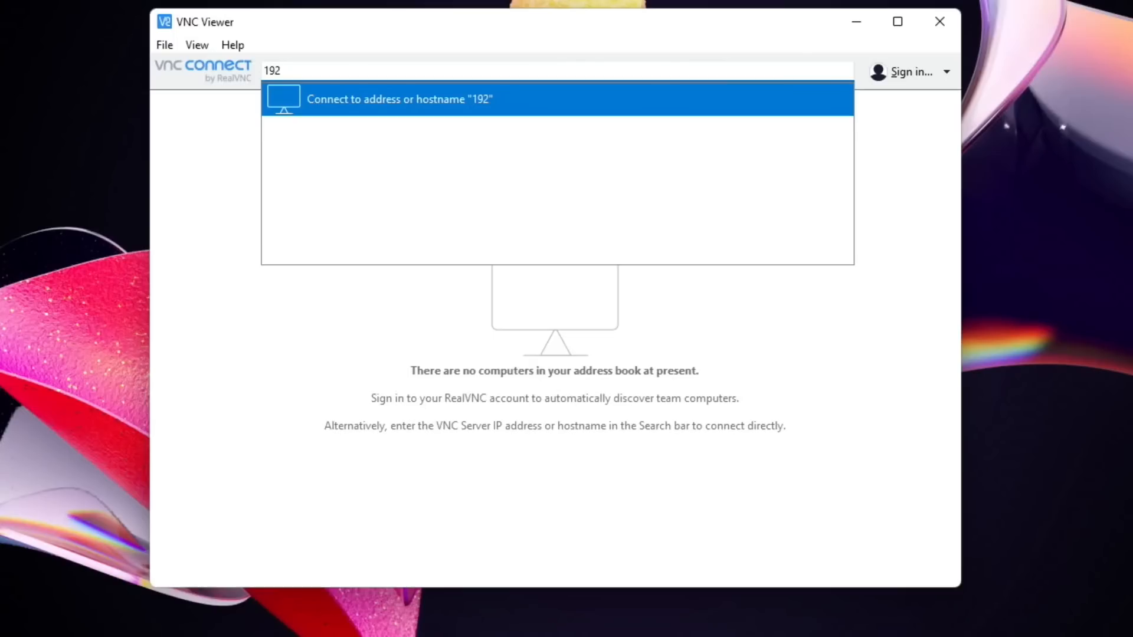
pyautogui.write('.16')
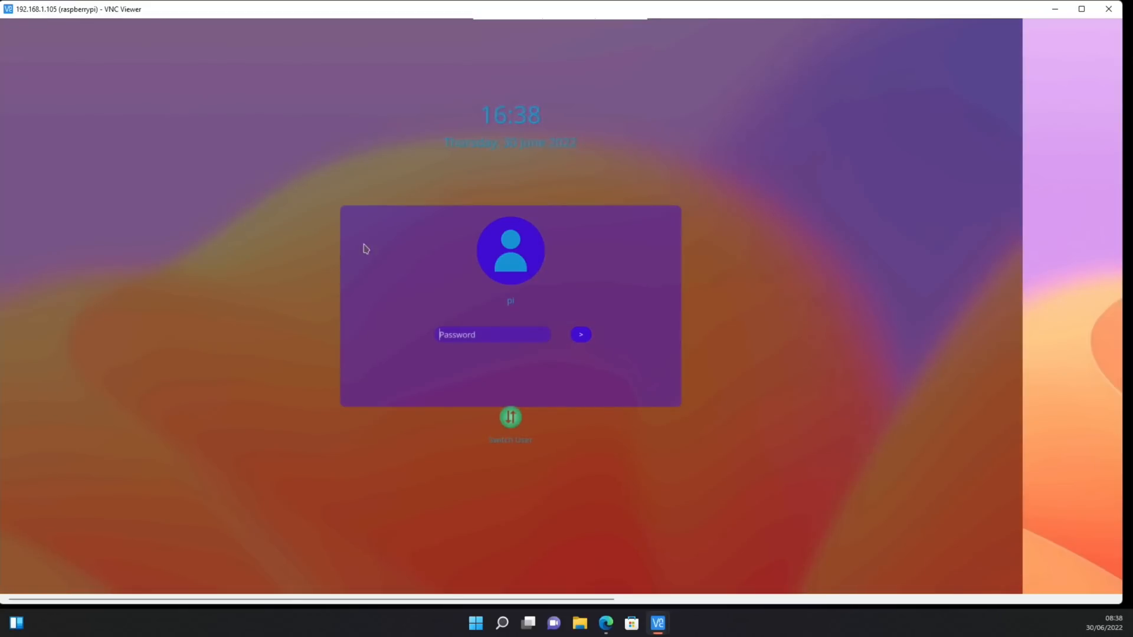
# - Start typing the user's password on the Raspberry Pi login screen
pyautogui.write('a')
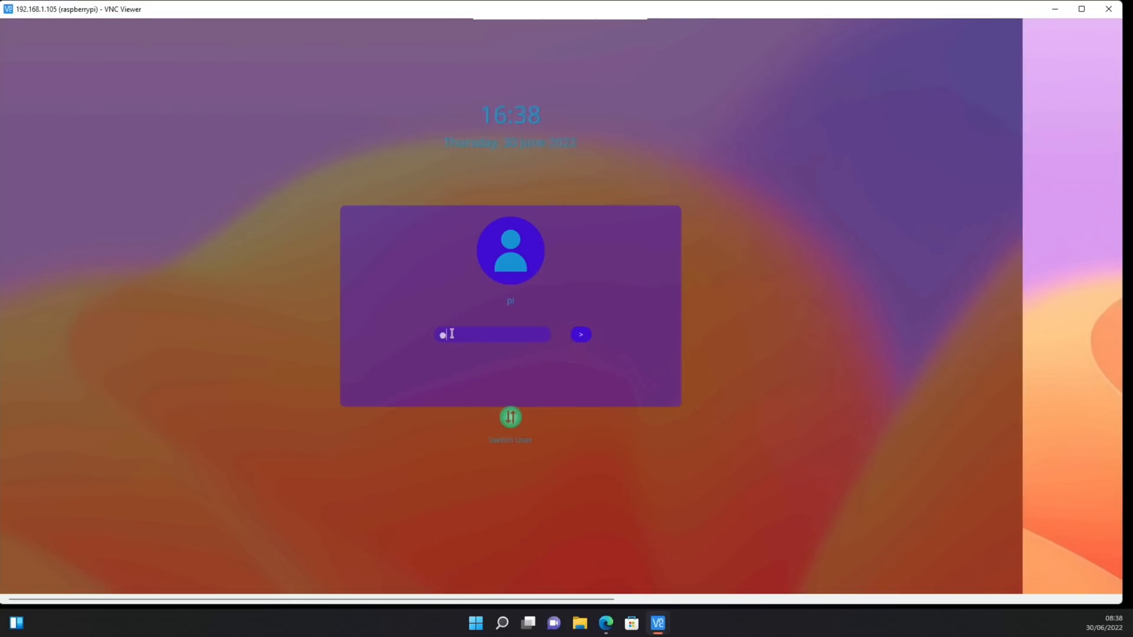